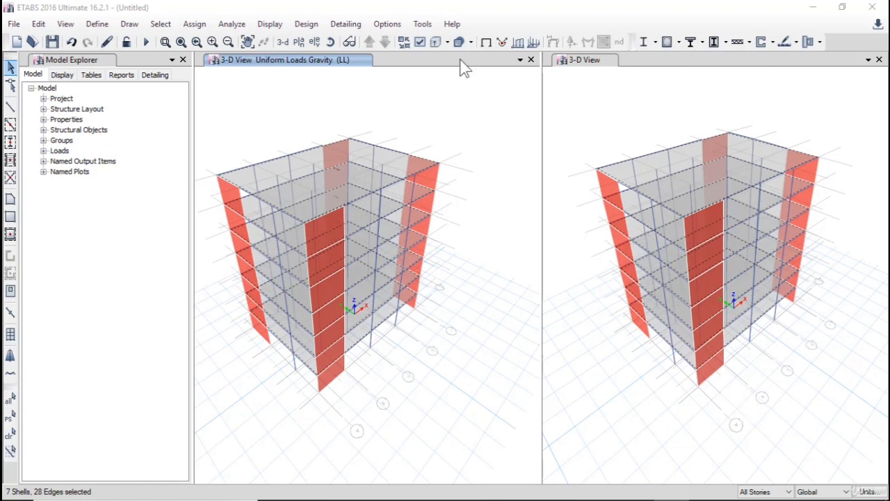
# Clear the selection, then select all seven floor slabs by object type
pyautogui.click(160, 23)
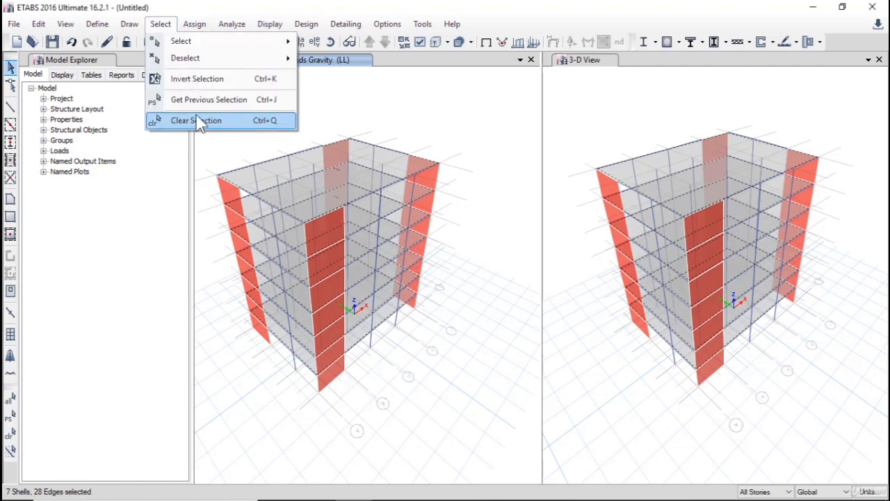
pyautogui.click(195, 120)
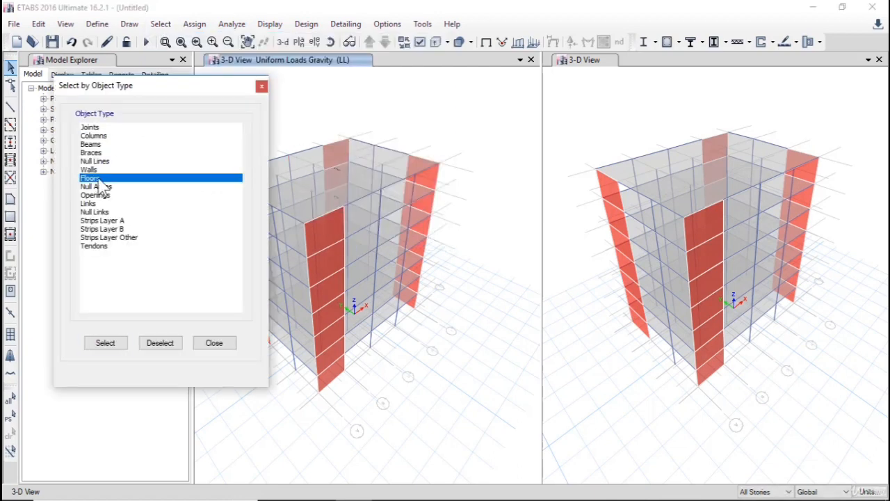
pyautogui.click(106, 342)
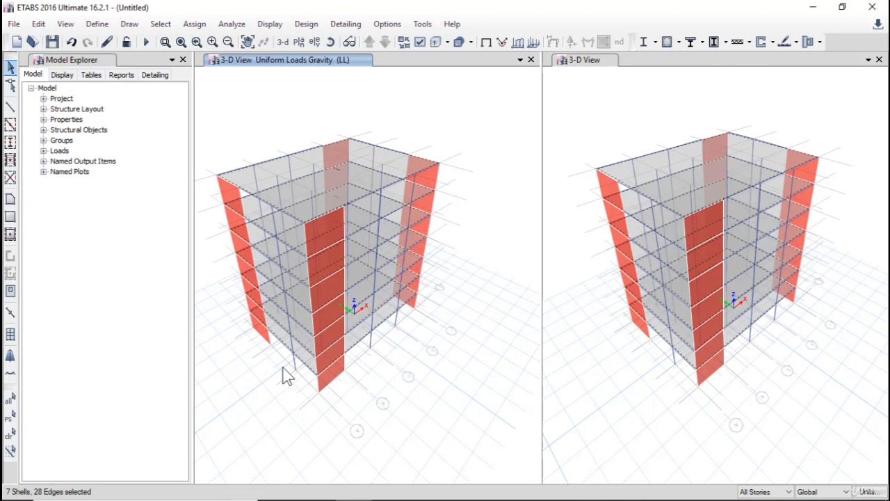
# Assign default floor auto-meshing with a 1 m maximum mesh size to the slabs
pyautogui.click(195, 23)
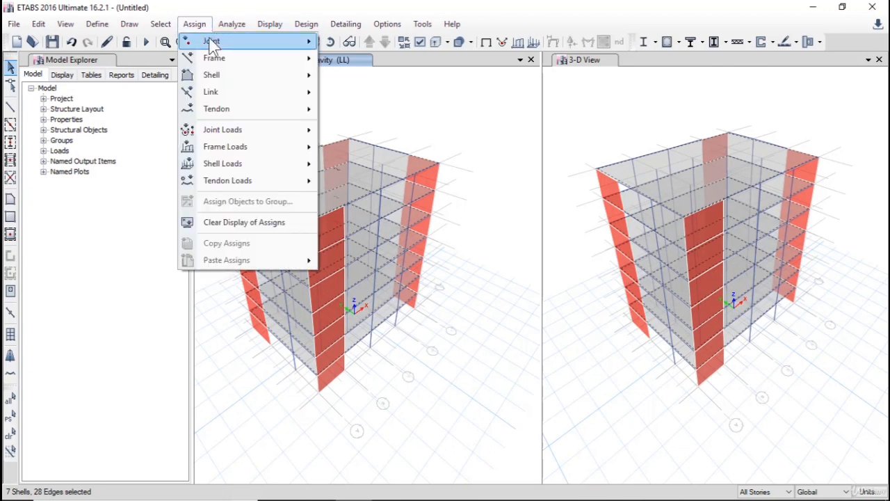
pyautogui.moveTo(211, 75)
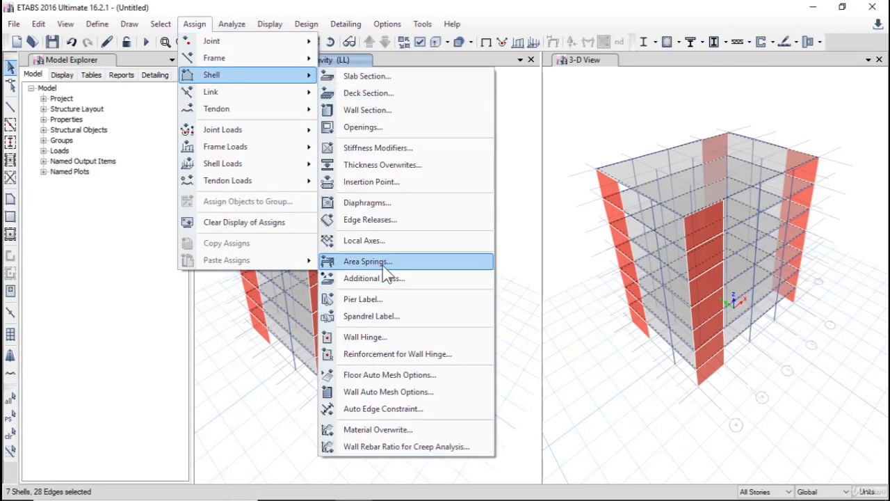
pyautogui.moveTo(407, 374)
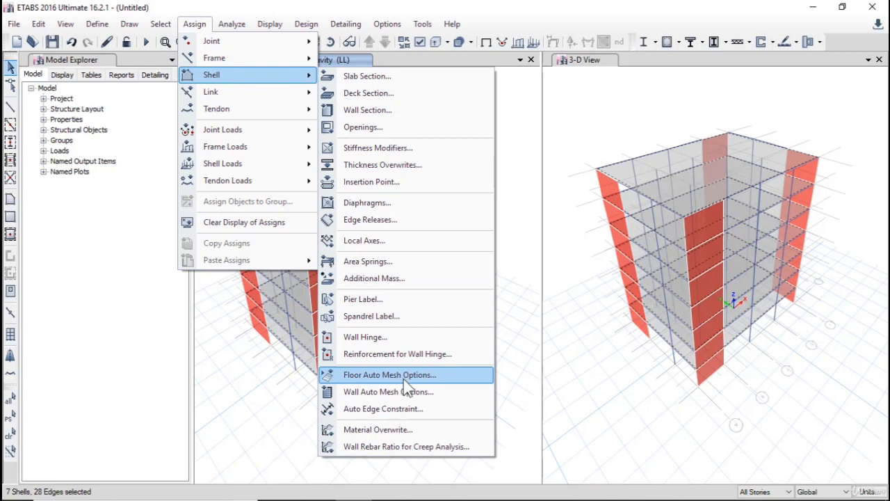
pyautogui.click(389, 374)
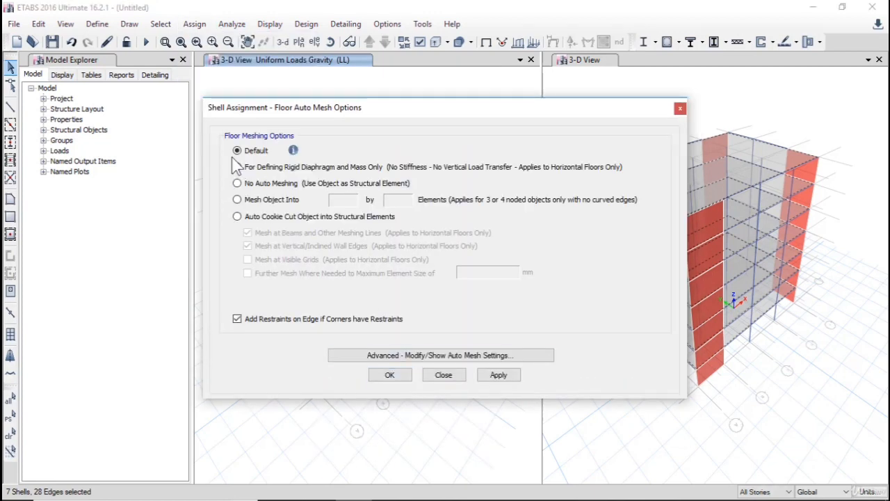
pyautogui.moveTo(406, 362)
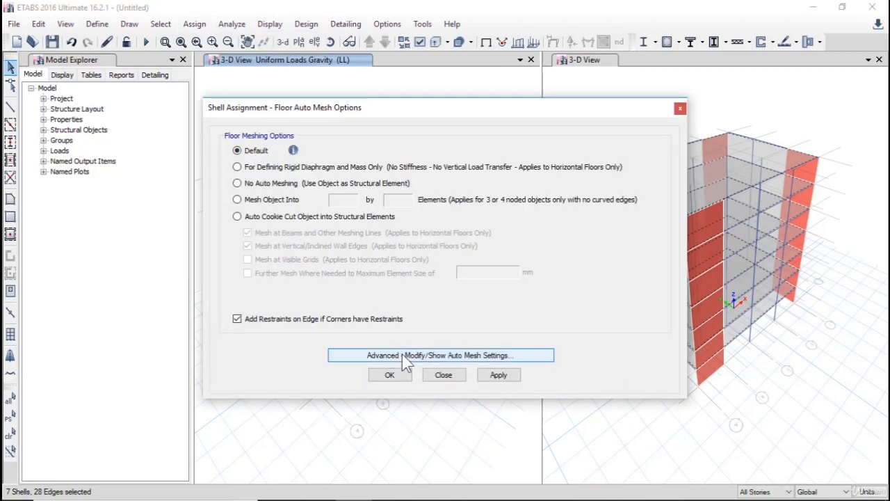
pyautogui.click(440, 354)
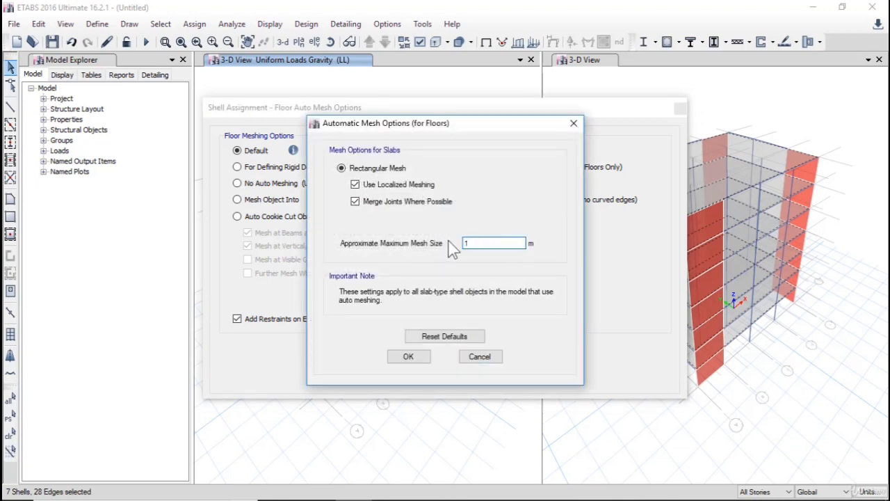
pyautogui.click(408, 356)
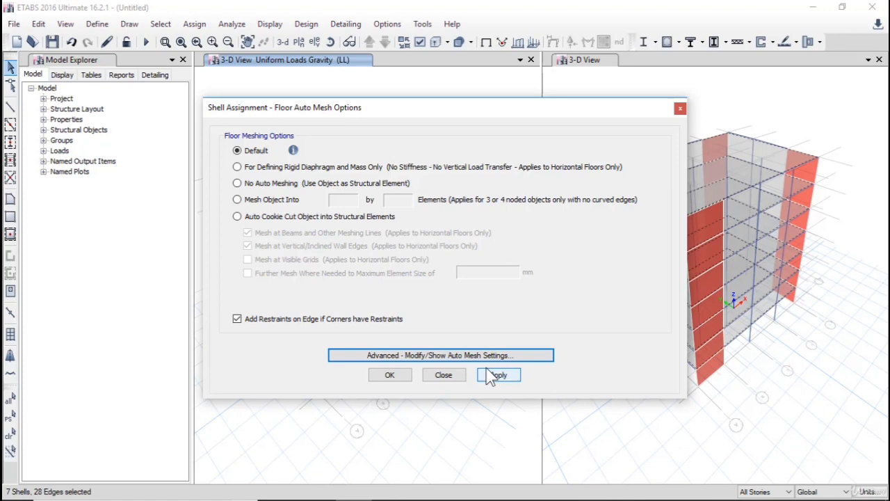
pyautogui.click(498, 375)
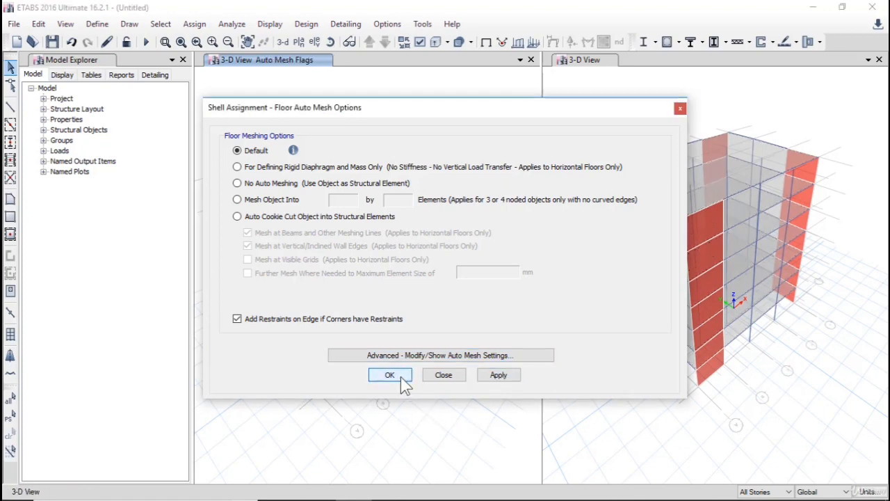
pyautogui.click(390, 375)
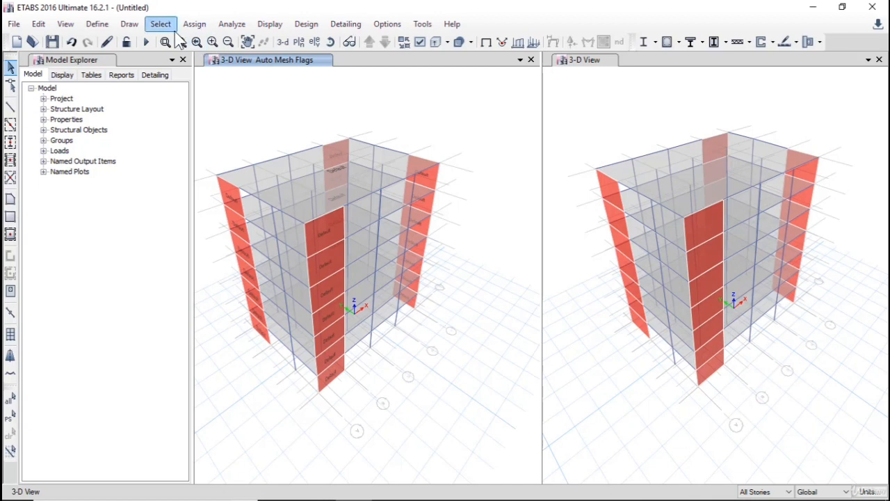
# Select all 28 wall shells by object type
pyautogui.click(160, 23)
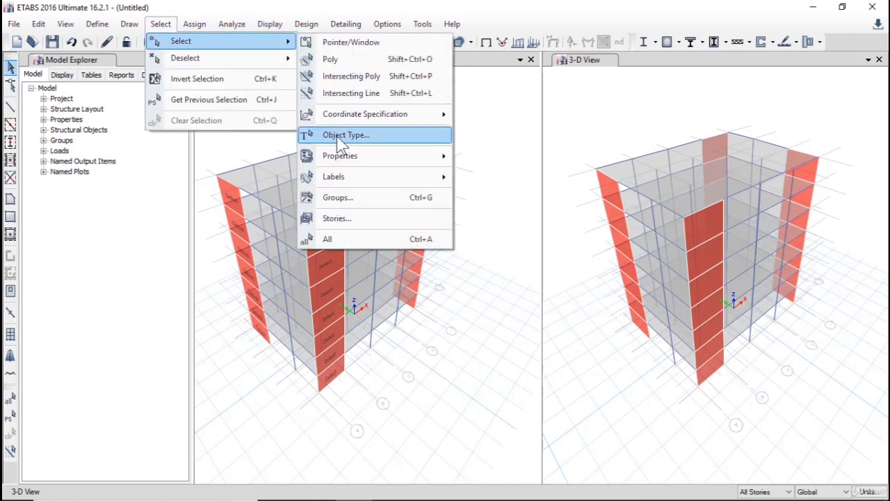
pyautogui.click(345, 135)
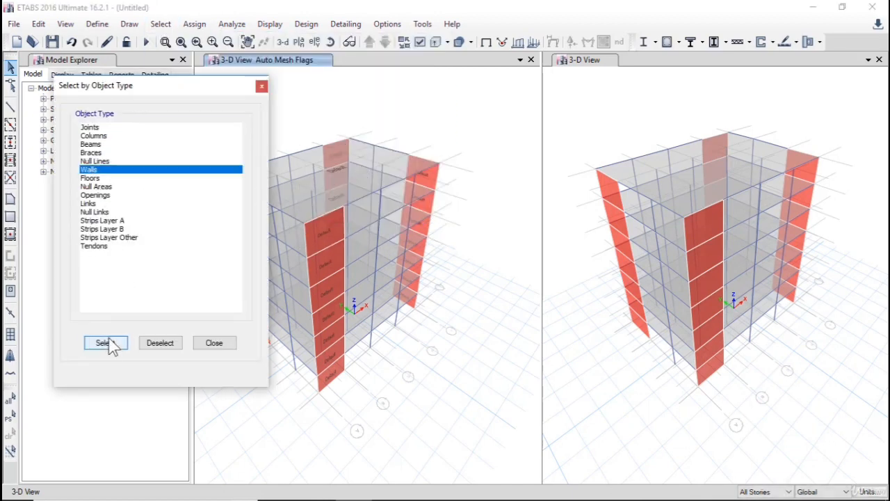
pyautogui.click(194, 23)
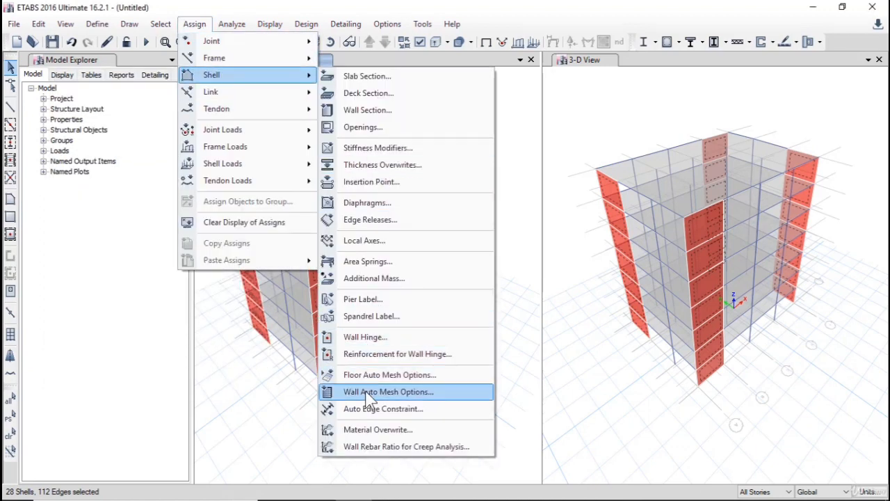
# Assign auto rectangular meshing to all walls, setting the maximum mesh size in Advanced
pyautogui.click(388, 392)
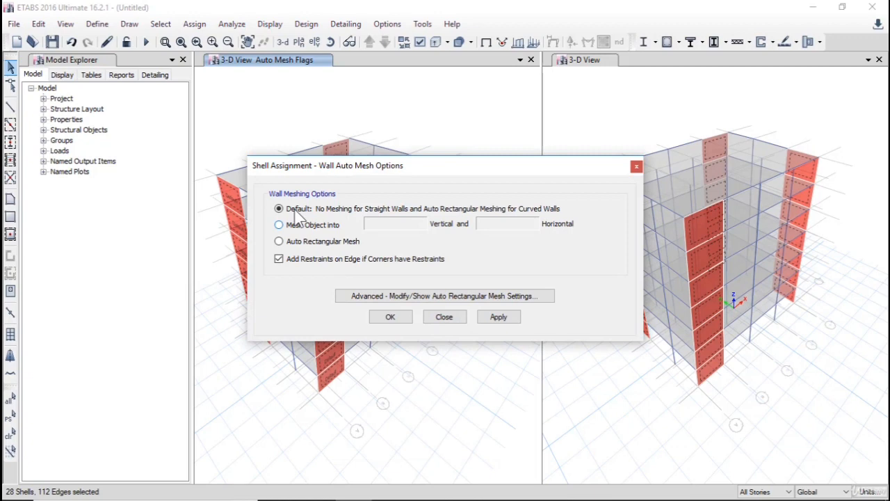
pyautogui.click(279, 240)
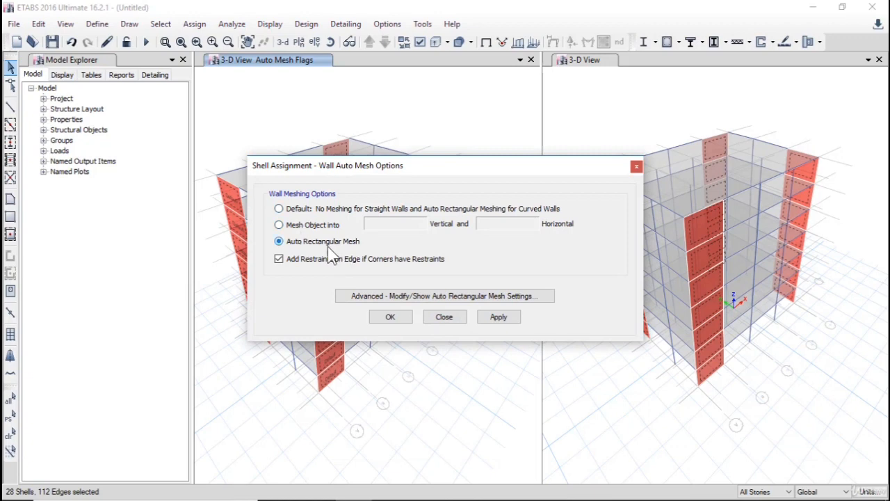
pyautogui.click(445, 294)
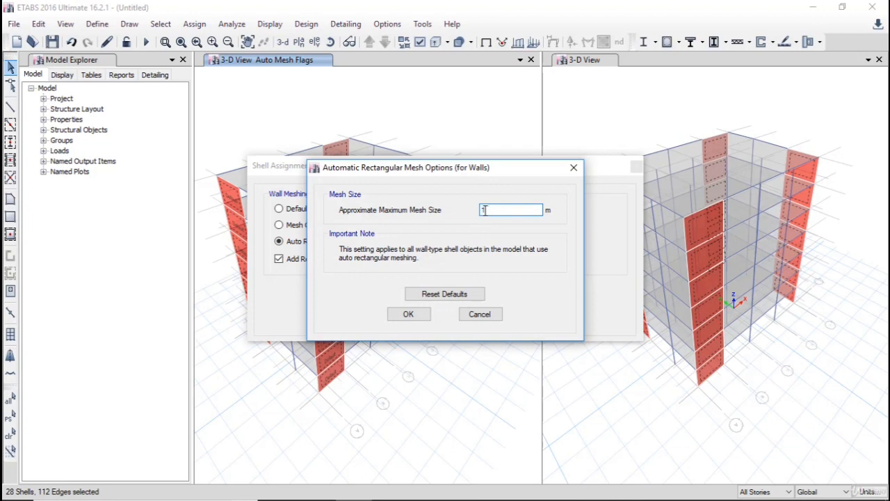
pyautogui.click(408, 314)
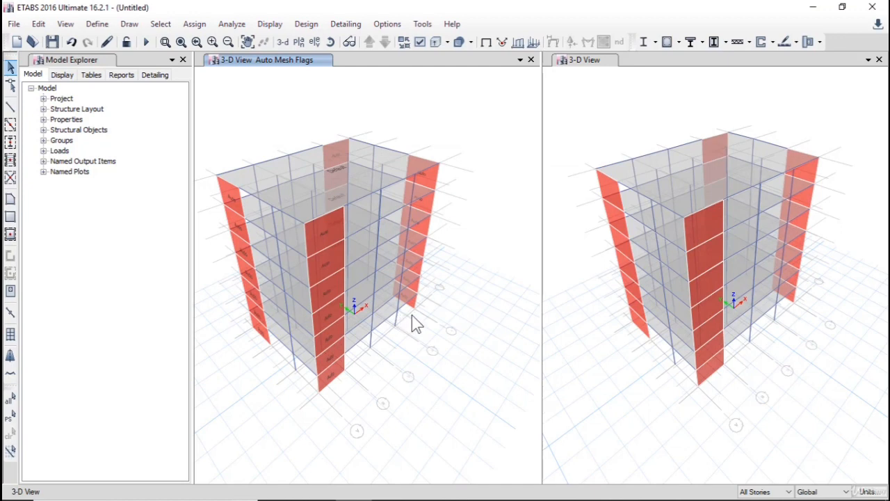
pyautogui.moveTo(415, 96)
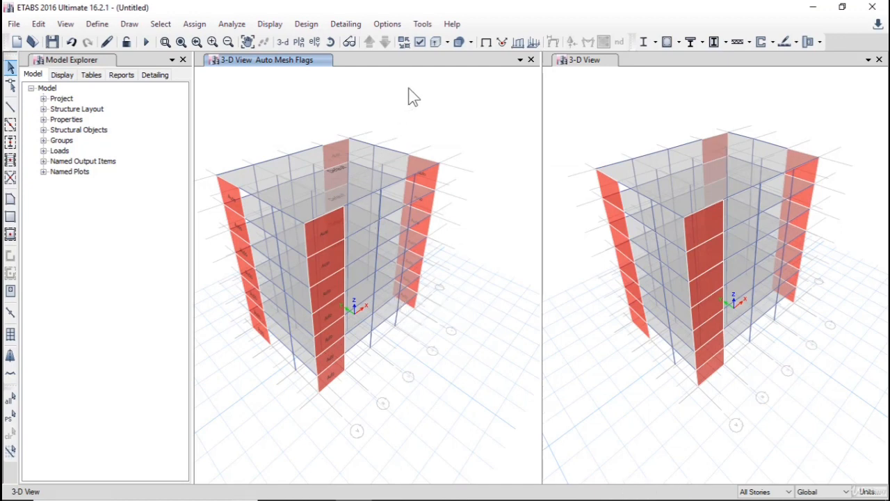
pyautogui.moveTo(420, 42)
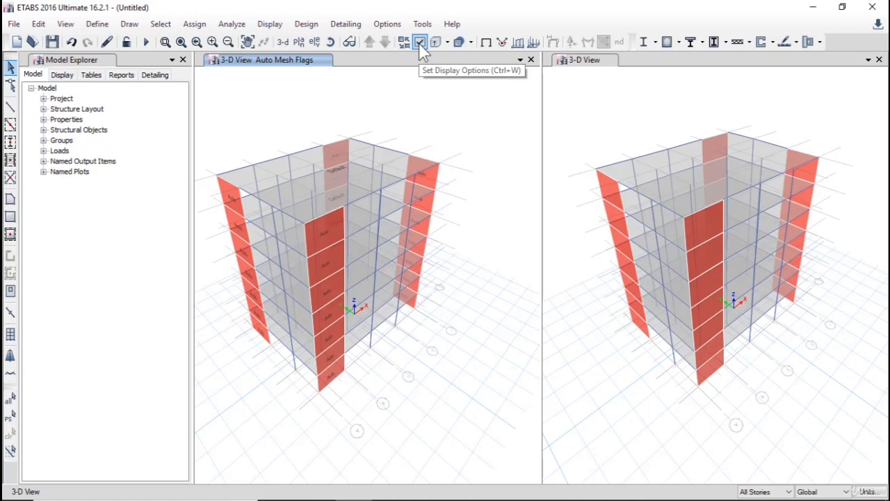
# Turn on Shell Analysis Mesh display and make the second 3D view active
pyautogui.click(420, 42)
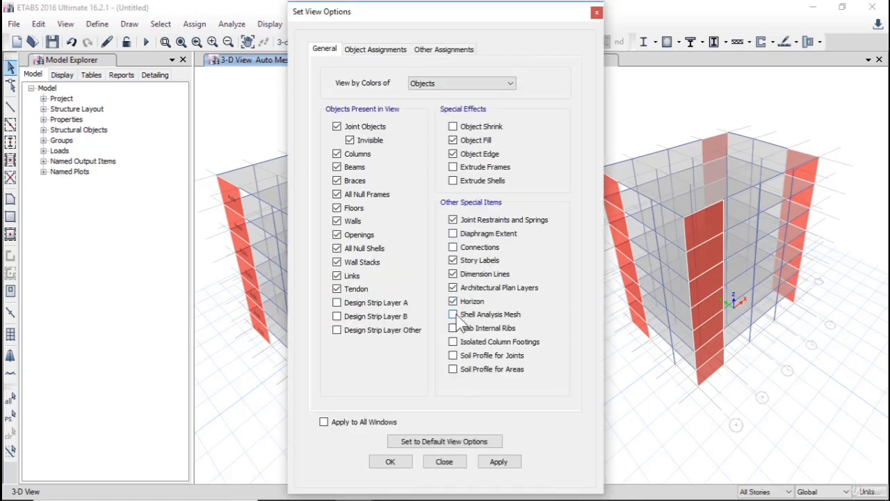
pyautogui.click(453, 315)
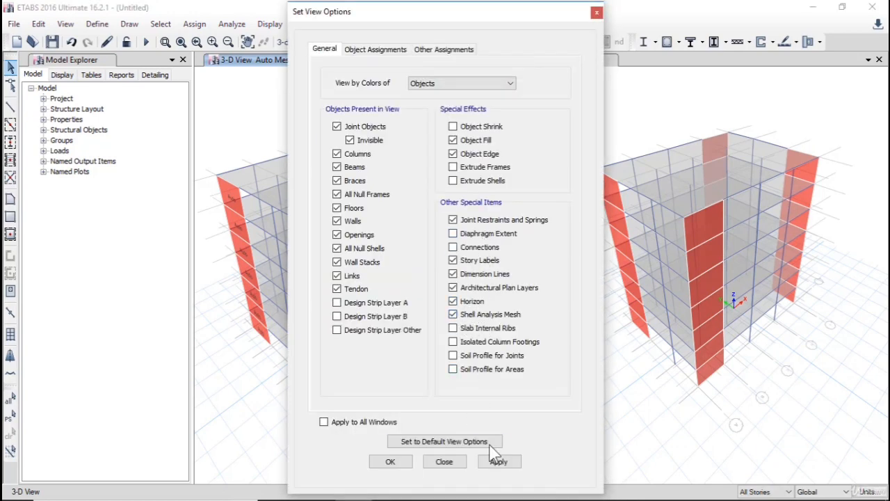
pyautogui.click(498, 462)
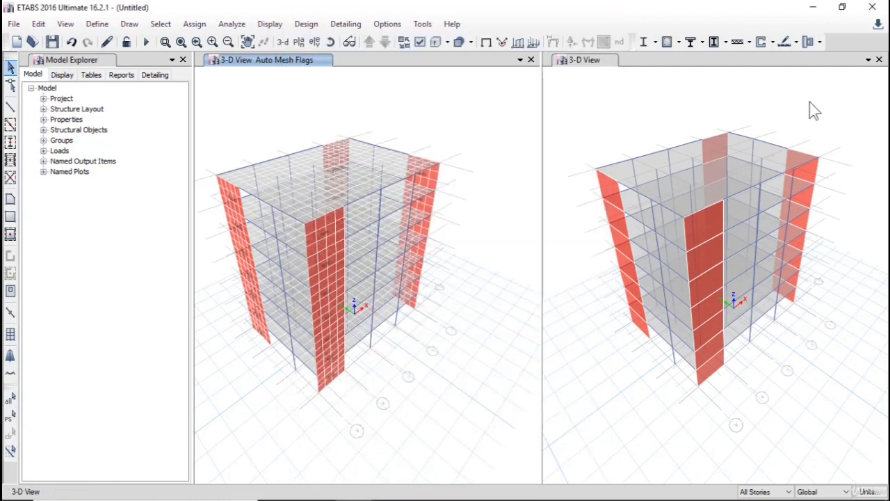
pyautogui.click(879, 59)
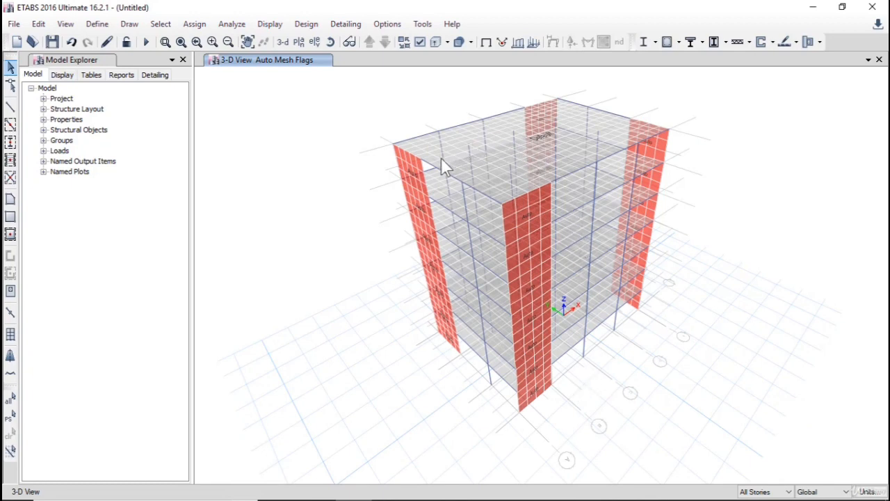
pyautogui.moveTo(656, 359)
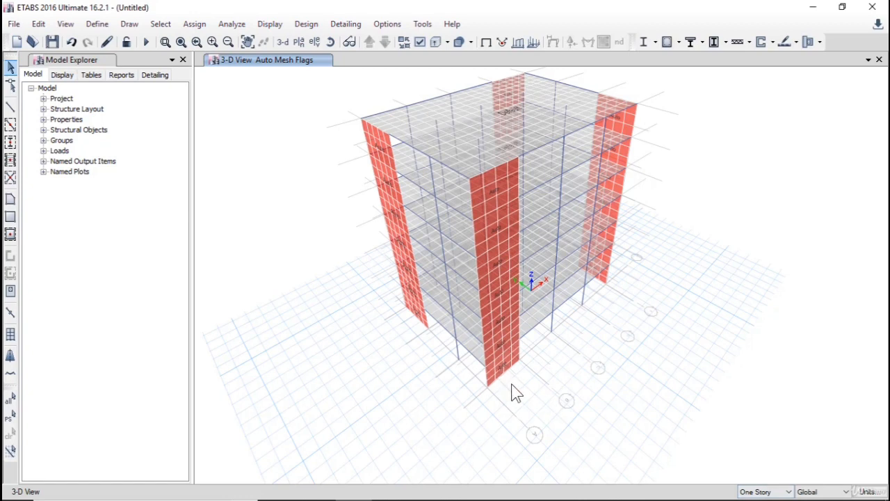
# Bring up the Select menu after adjusting the 3D view
pyautogui.click(160, 24)
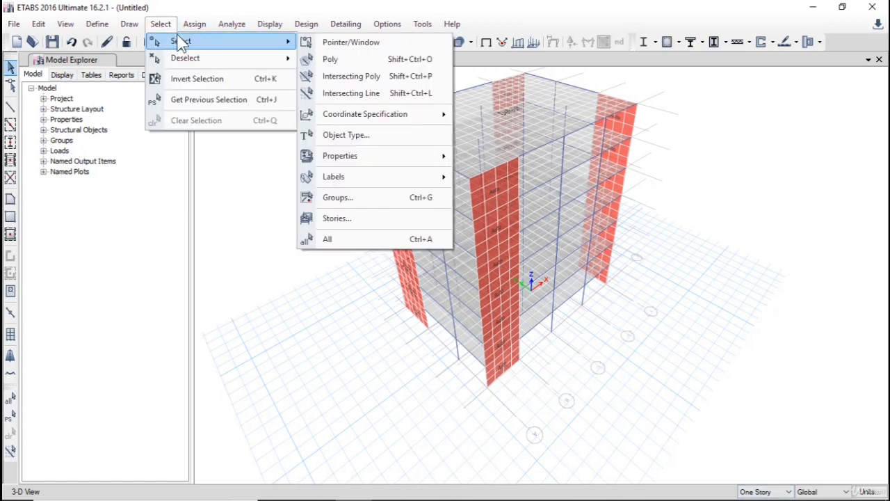
# Select all walls by type and show only the selected walls, shifting toward their bases
pyautogui.click(345, 135)
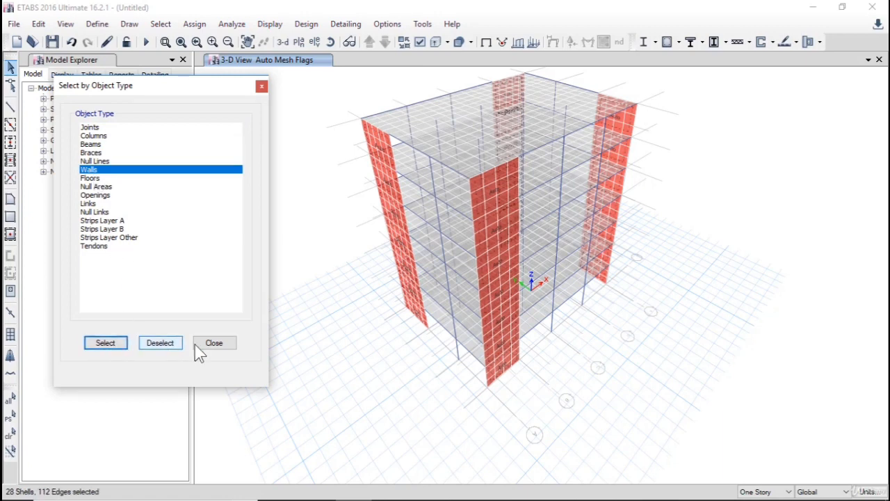
pyautogui.click(214, 342)
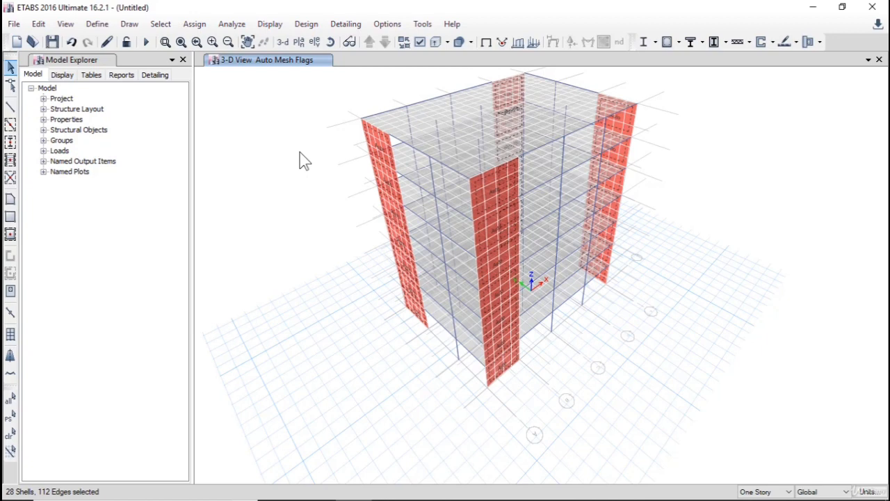
pyautogui.rightClick(303, 161)
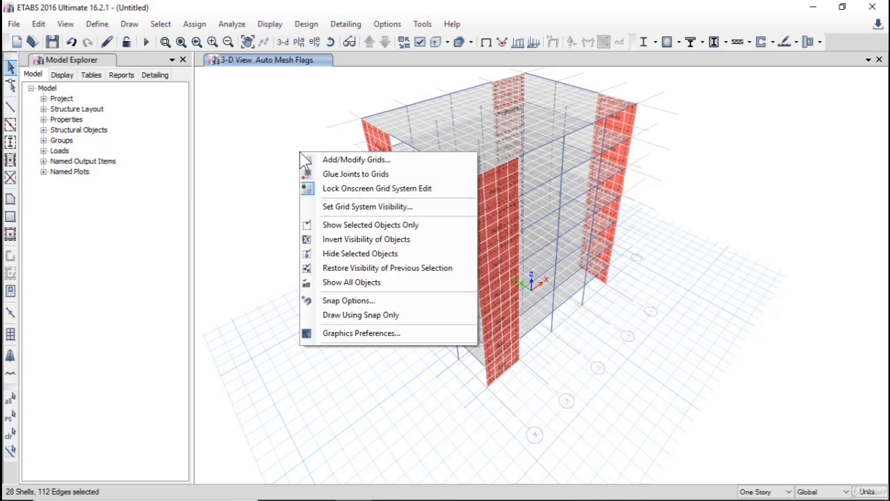
pyautogui.moveTo(370, 224)
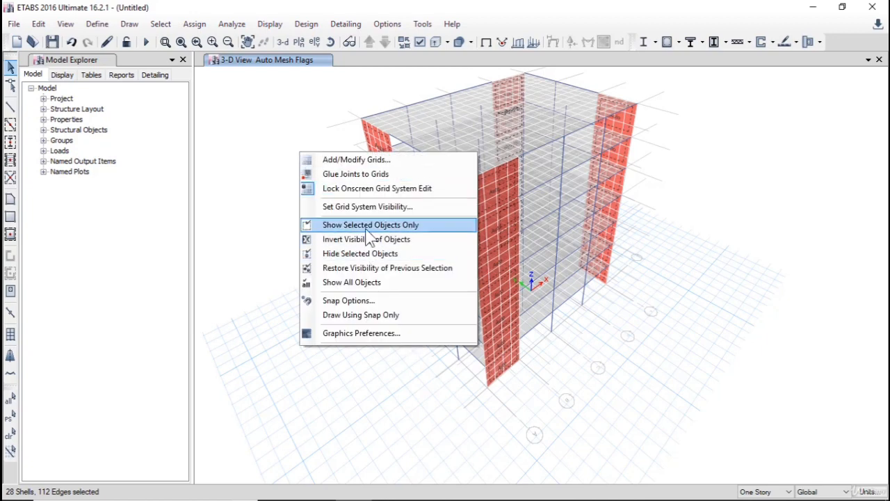
pyautogui.click(370, 224)
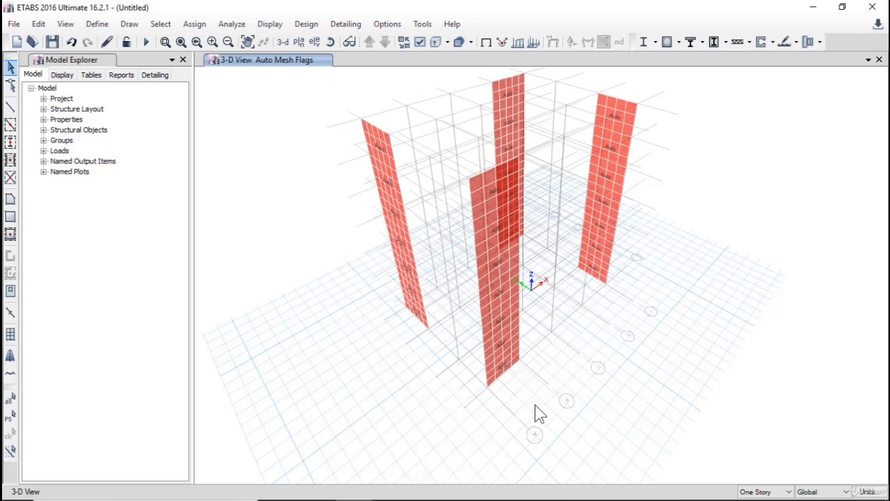
pyautogui.moveTo(540, 412); pyautogui.dragTo(495, 362)
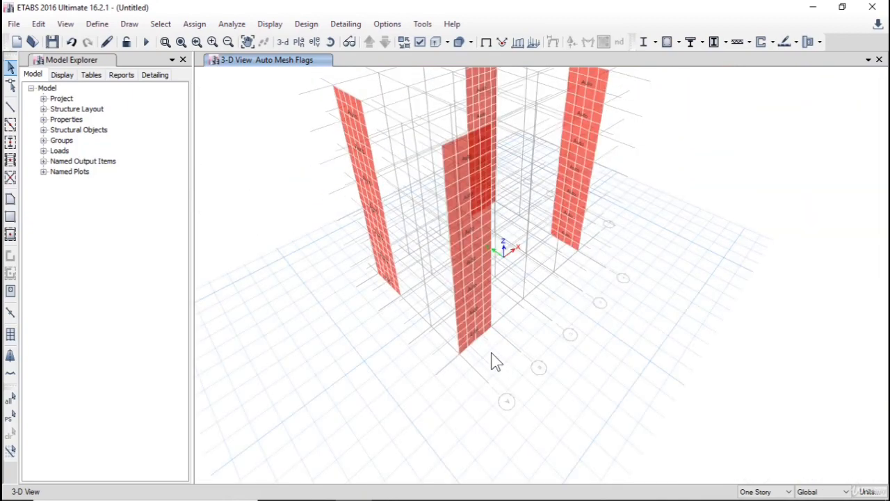
pyautogui.moveTo(288, 89)
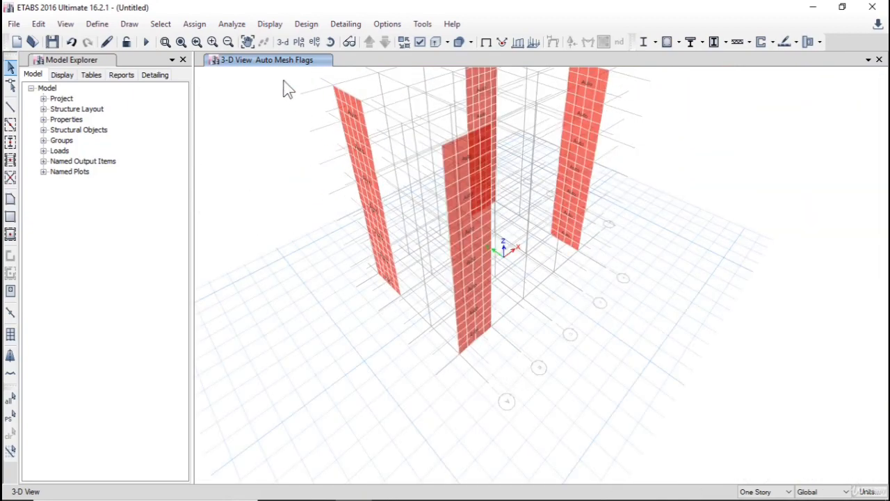
# Switch to the BASE level plan view
pyautogui.click(298, 42)
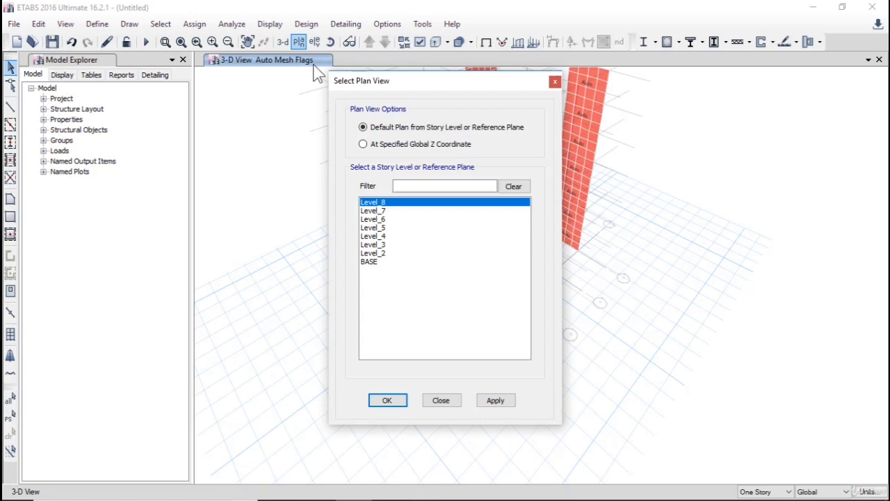
pyautogui.click(370, 262)
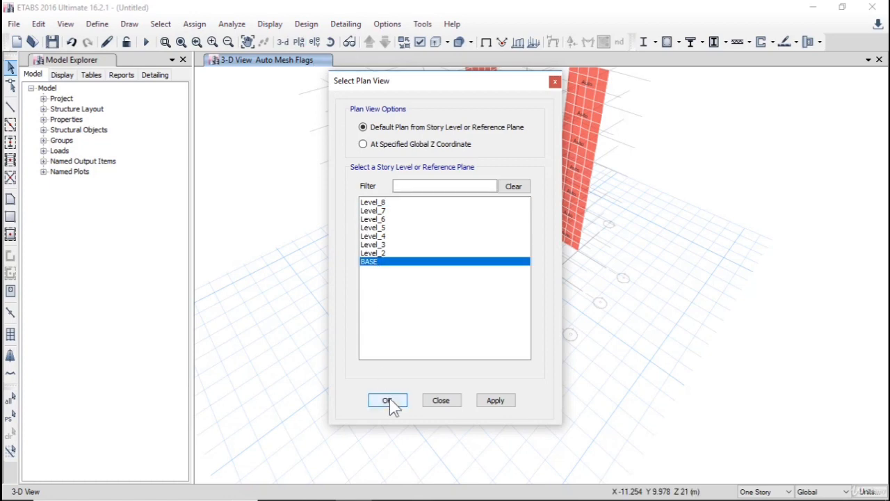
pyautogui.click(387, 400)
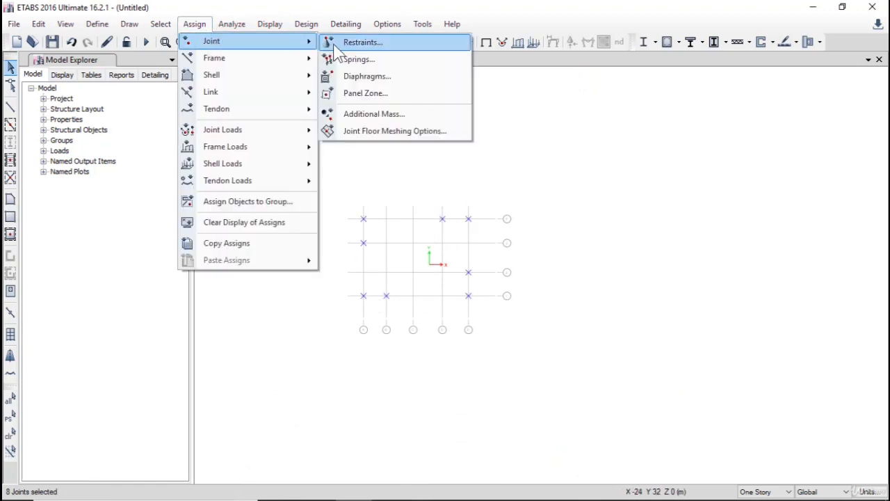
# Assign fully fixed restraints in all six directions to the base joints and return to 3D
pyautogui.click(361, 42)
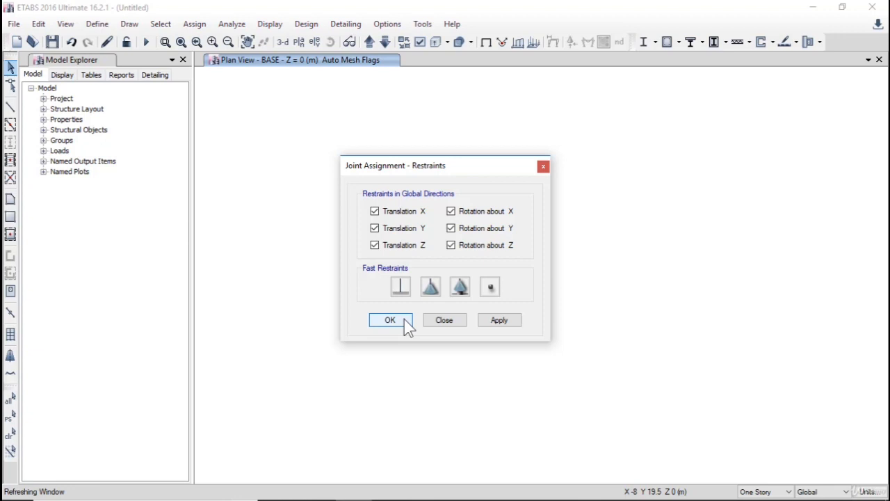
pyautogui.click(389, 319)
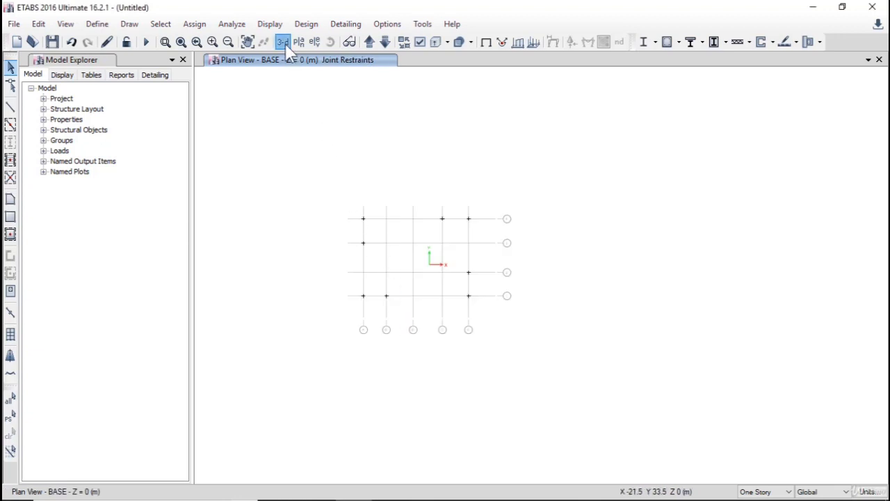
pyautogui.click(282, 42)
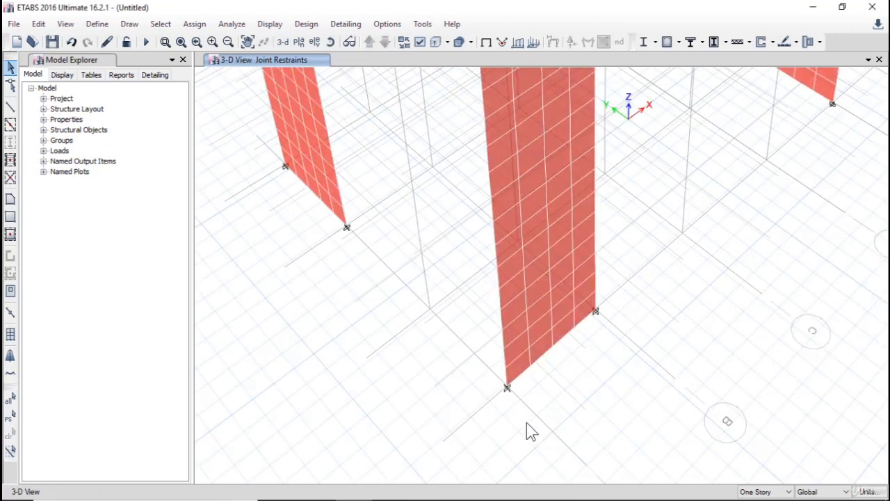
pyautogui.moveTo(512, 403)
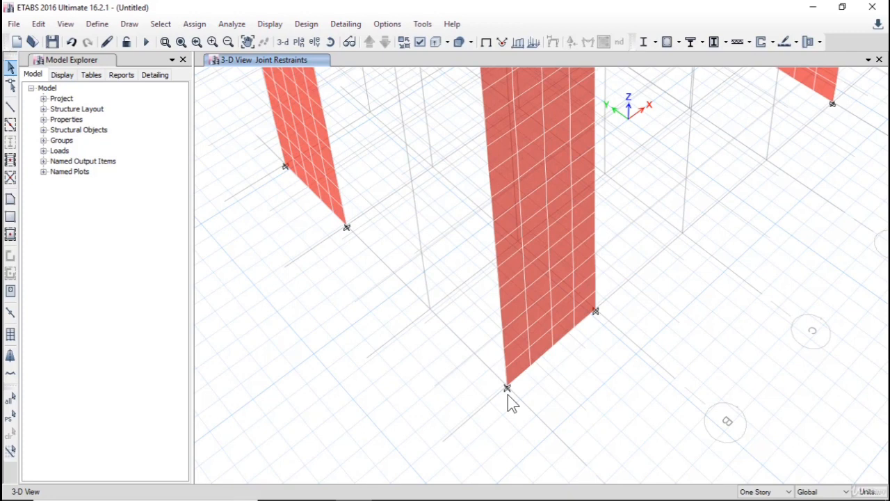
pyautogui.moveTo(540, 372)
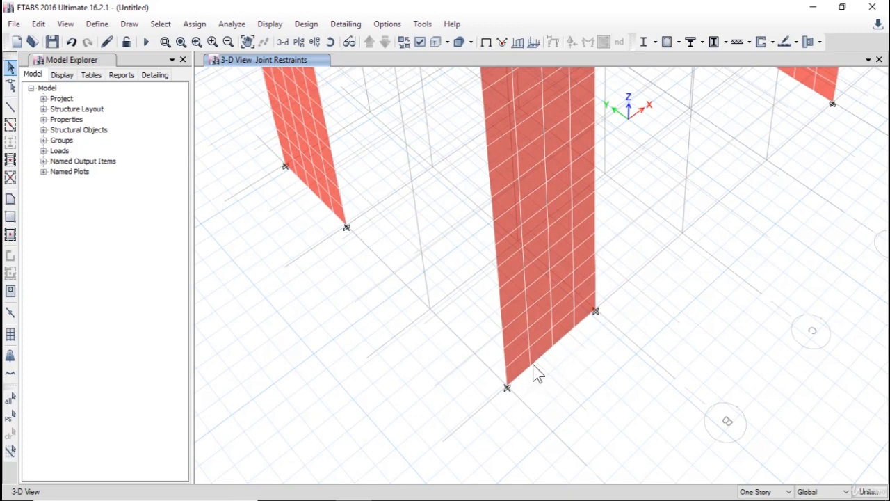
pyautogui.moveTo(540, 367)
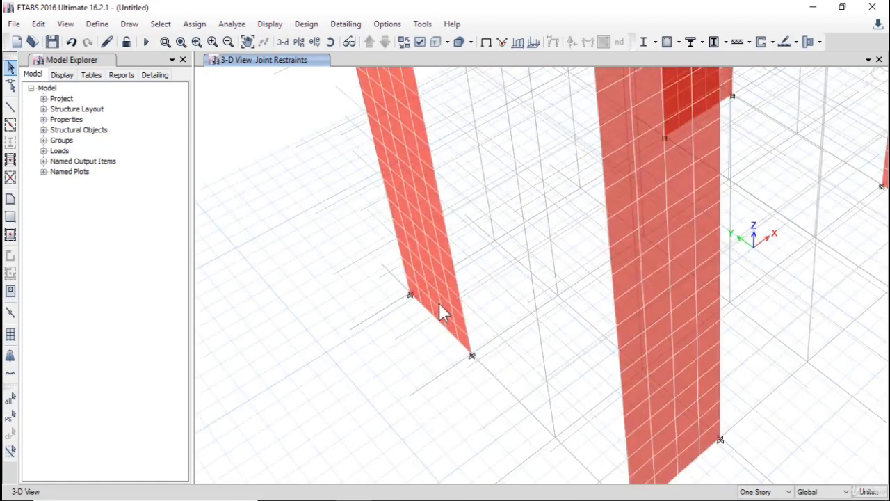
pyautogui.moveTo(480, 372)
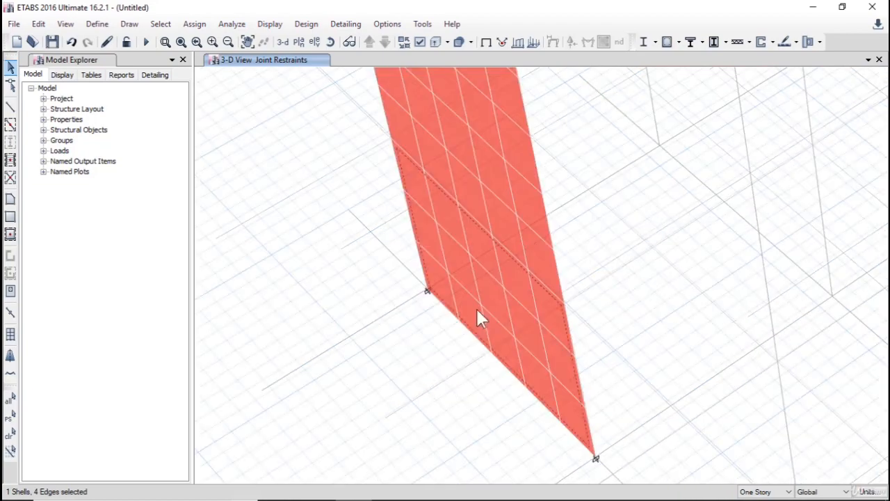
pyautogui.moveTo(21, 493)
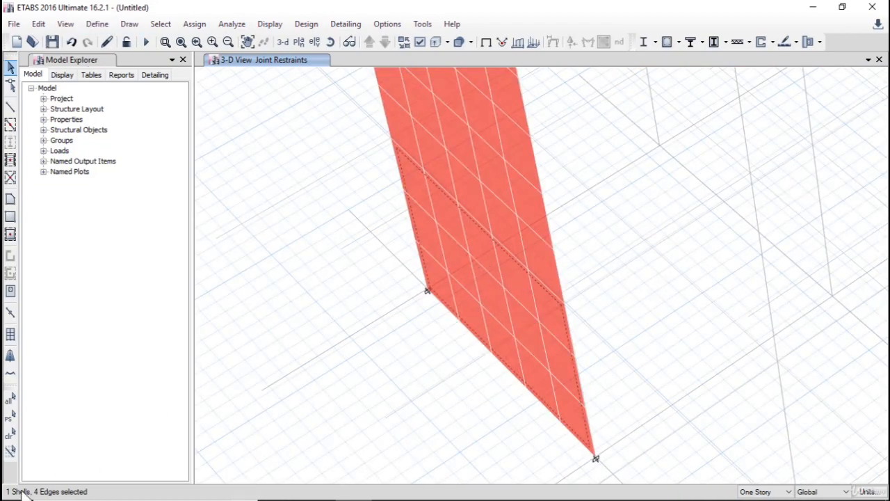
pyautogui.moveTo(452, 242)
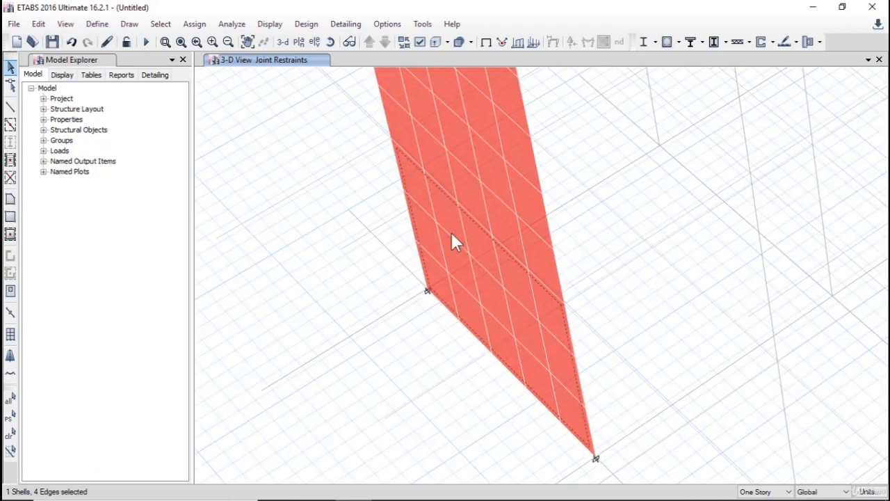
pyautogui.moveTo(569, 303)
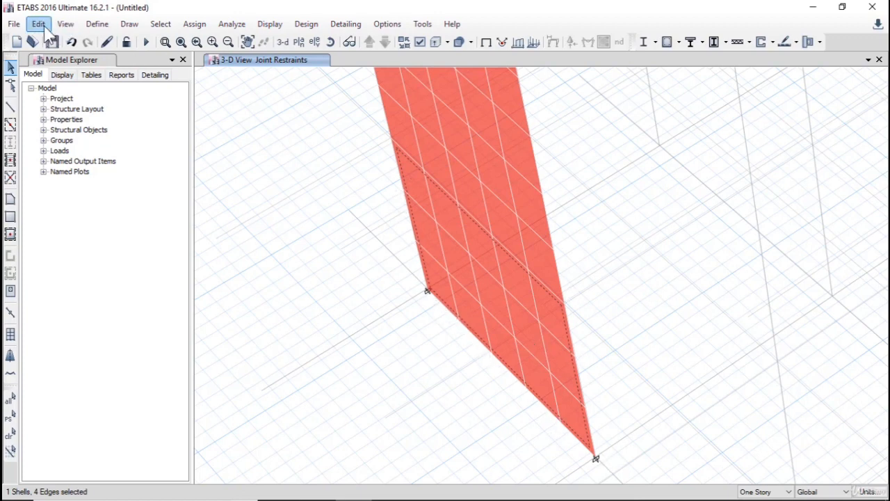
# Bring up the Edit menu for the selected shear wall
pyautogui.click(39, 23)
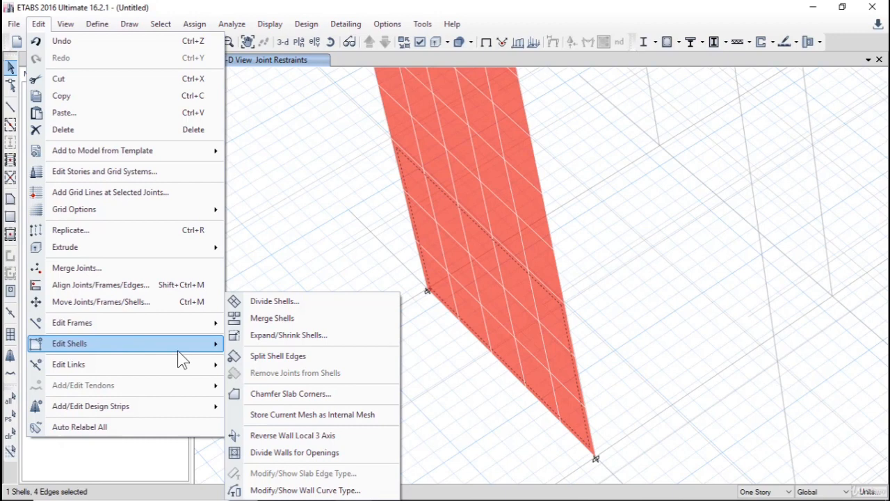
# Divide the first selected walls into finer shell areas (e.g. 4 by 3) with Divide Shells
pyautogui.click(276, 300)
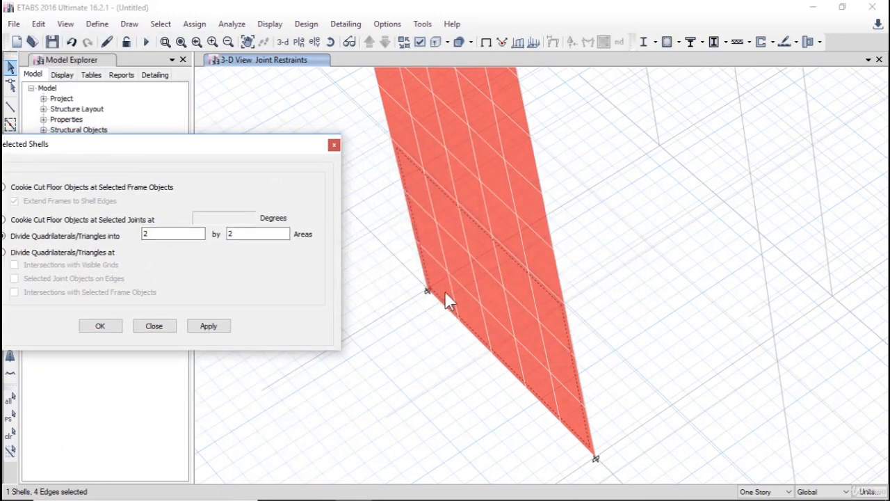
pyautogui.moveTo(499, 354)
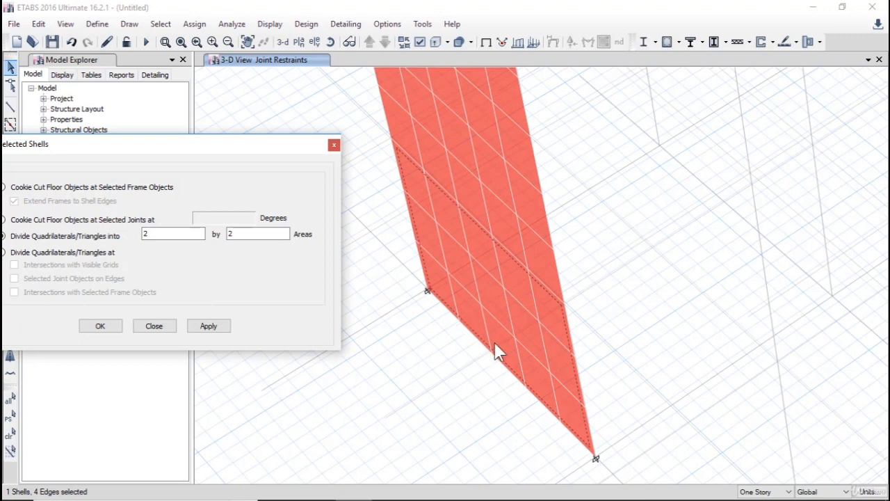
pyautogui.click(173, 234)
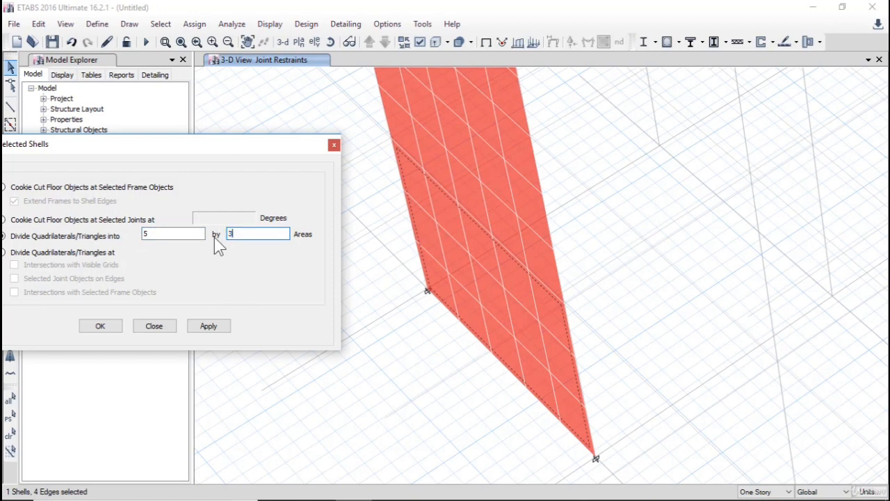
pyautogui.moveTo(583, 438)
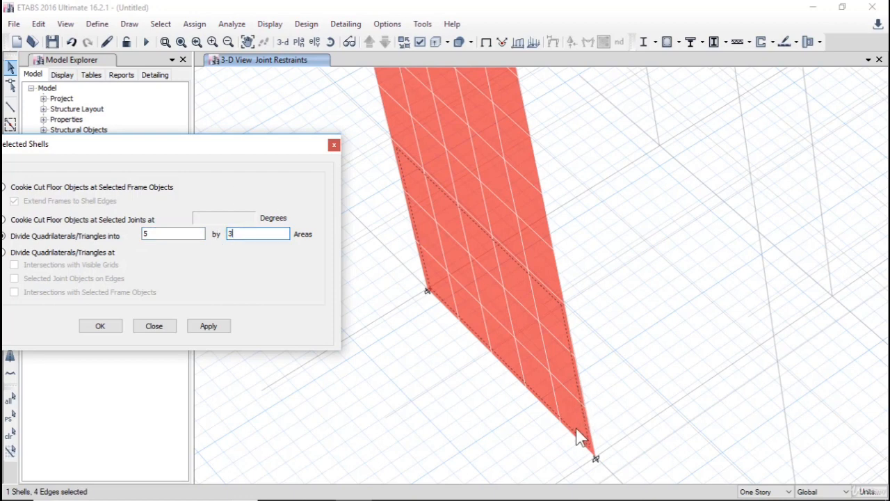
pyautogui.moveTo(559, 331)
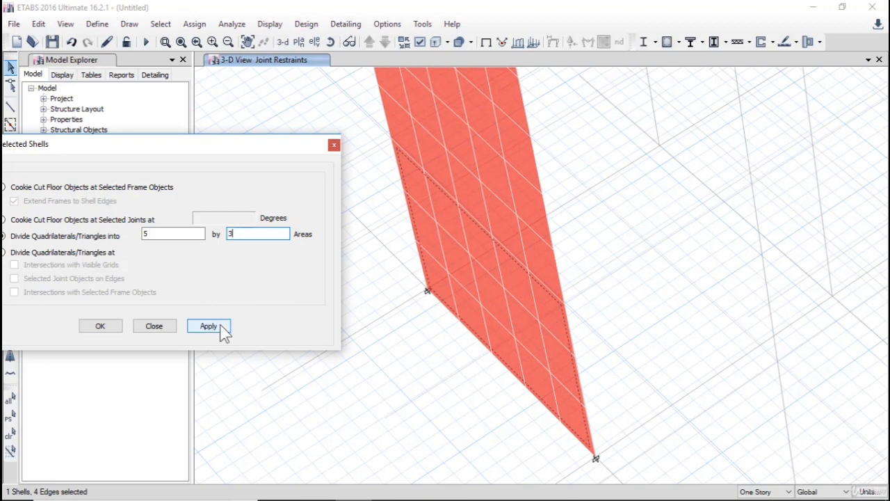
pyautogui.click(209, 325)
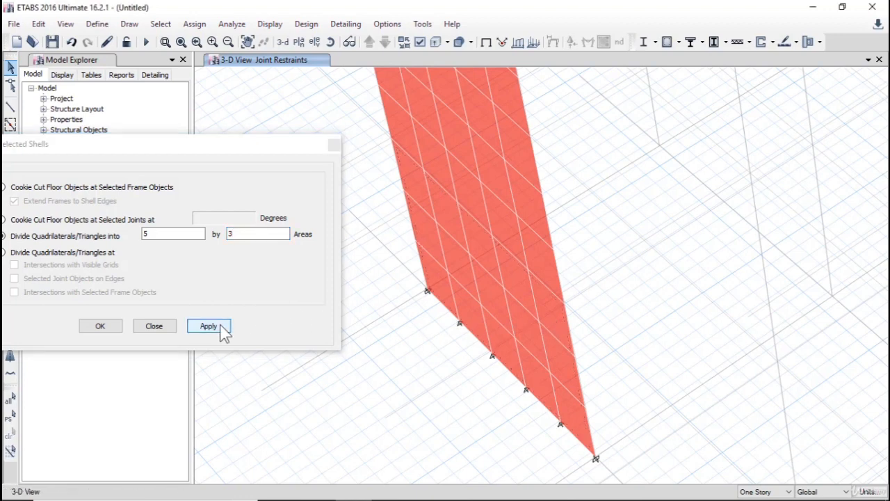
pyautogui.click(209, 325)
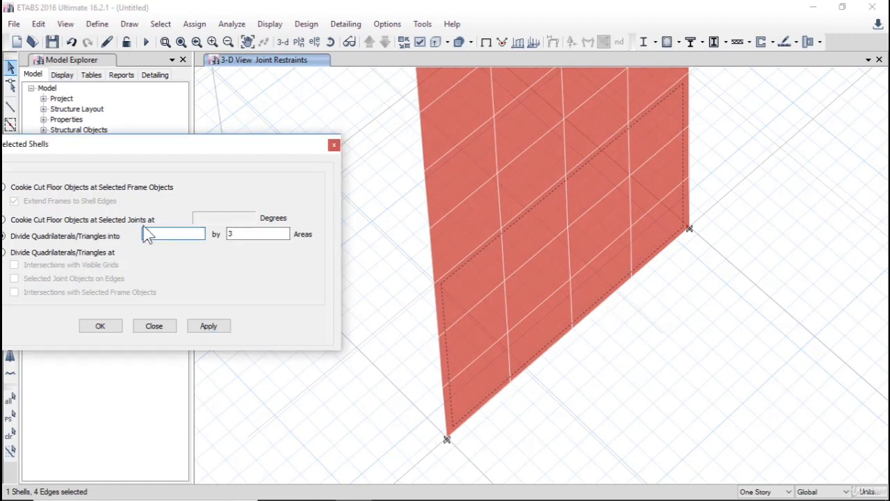
pyautogui.click(208, 326)
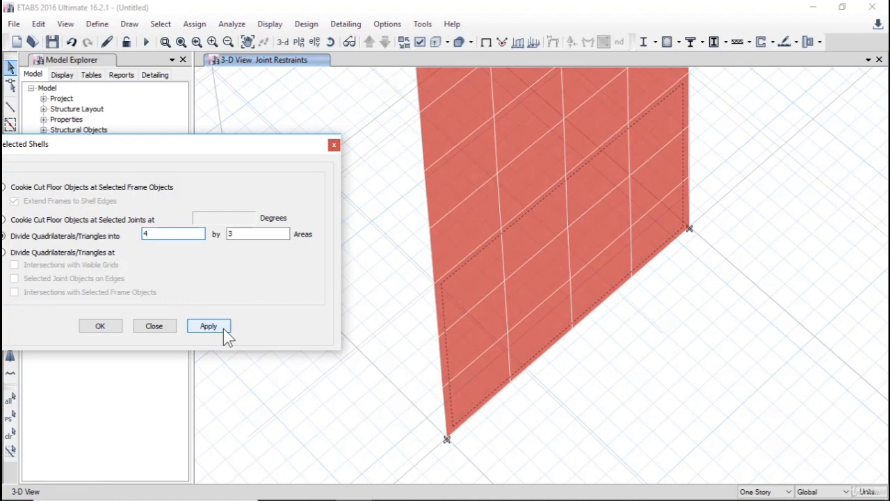
pyautogui.click(209, 325)
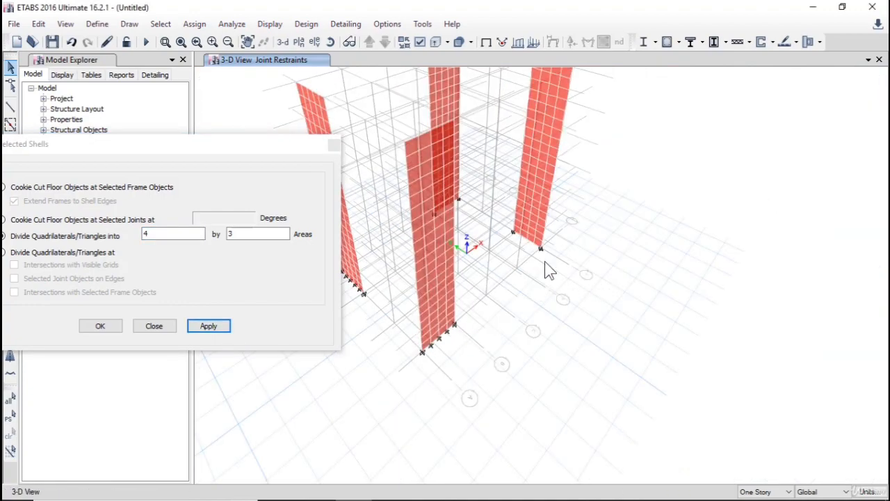
pyautogui.moveTo(512, 390)
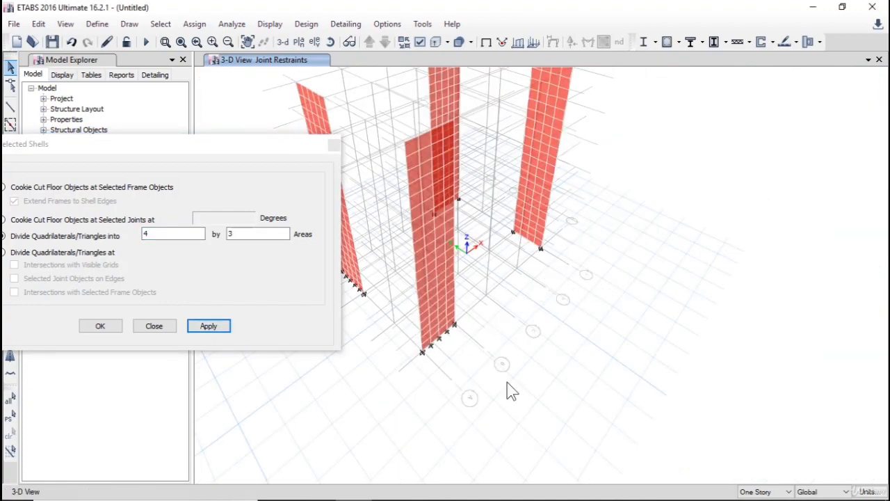
pyautogui.moveTo(486, 340)
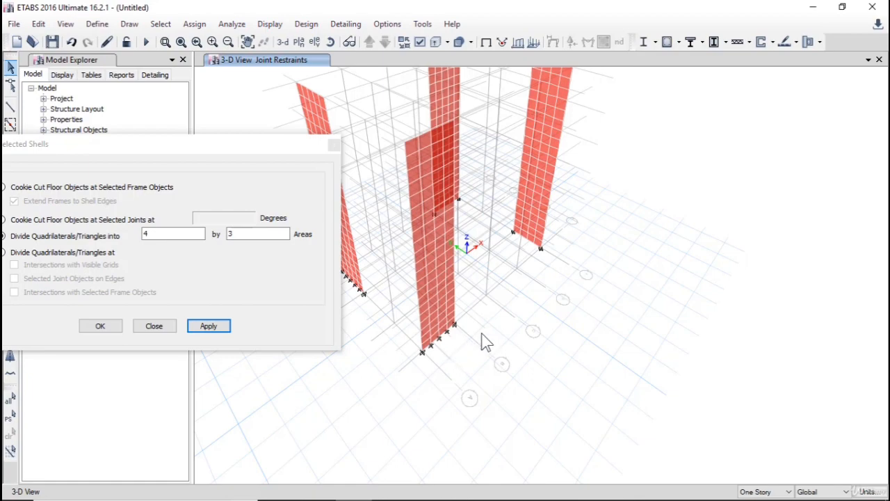
pyautogui.moveTo(548, 348)
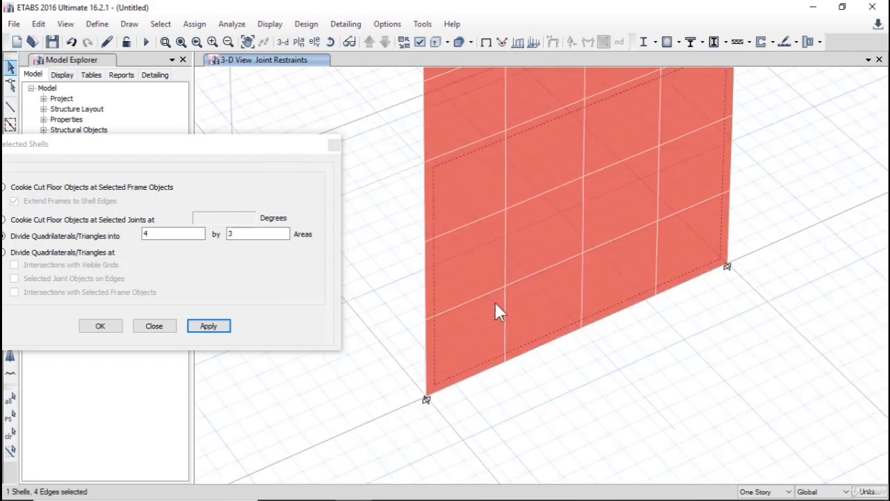
pyautogui.moveTo(264, 287)
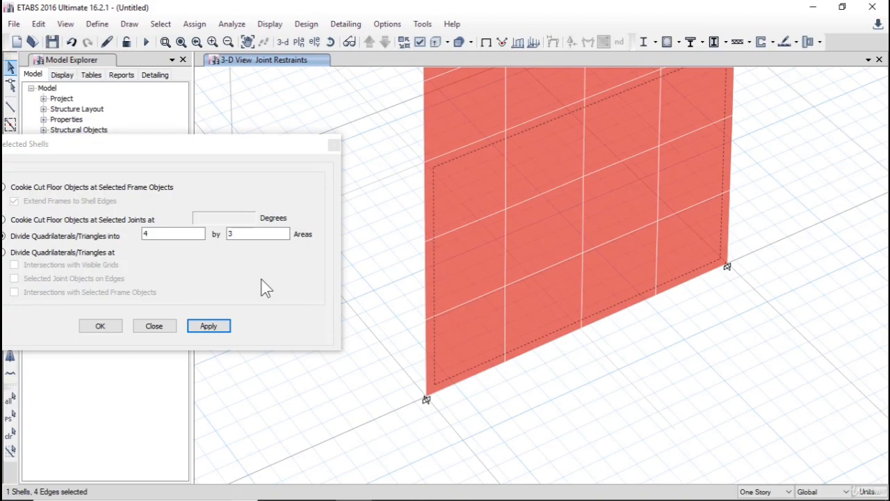
# Divide the remaining walls into 5 by 3 areas and finish the shell division
pyautogui.click(208, 325)
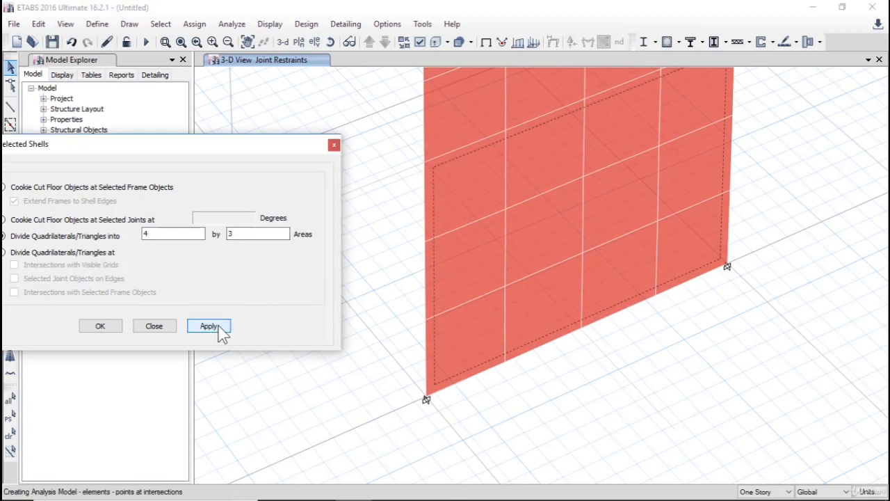
pyautogui.click(209, 325)
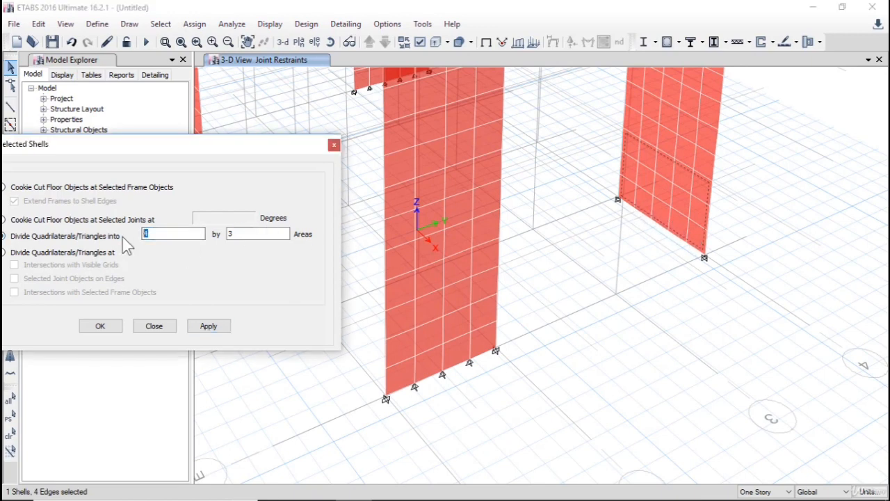
pyautogui.click(208, 326)
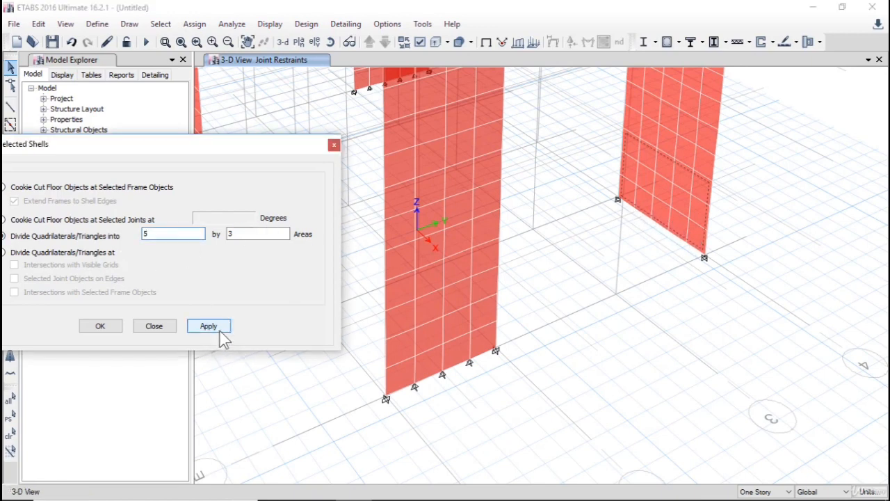
pyautogui.click(209, 326)
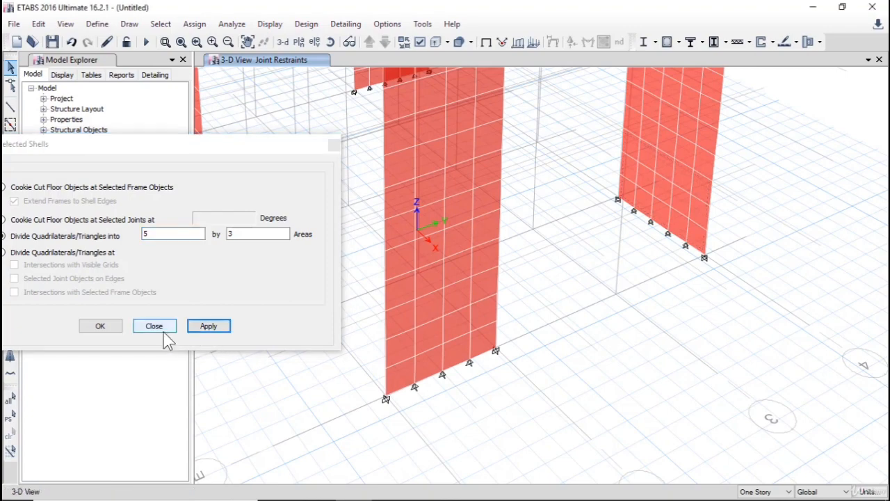
pyautogui.click(154, 326)
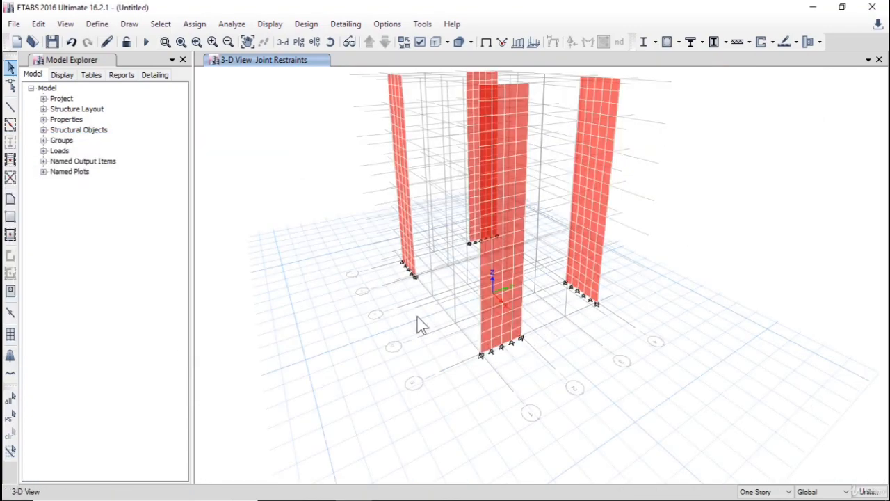
# Dismiss the view's context menu and bring up the Select Plan View choice
pyautogui.rightClick(420, 327)
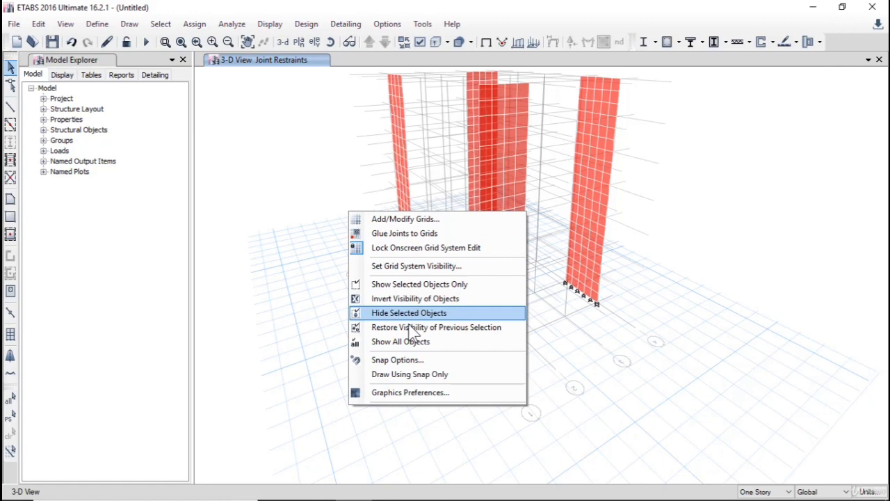
pyautogui.click(400, 340)
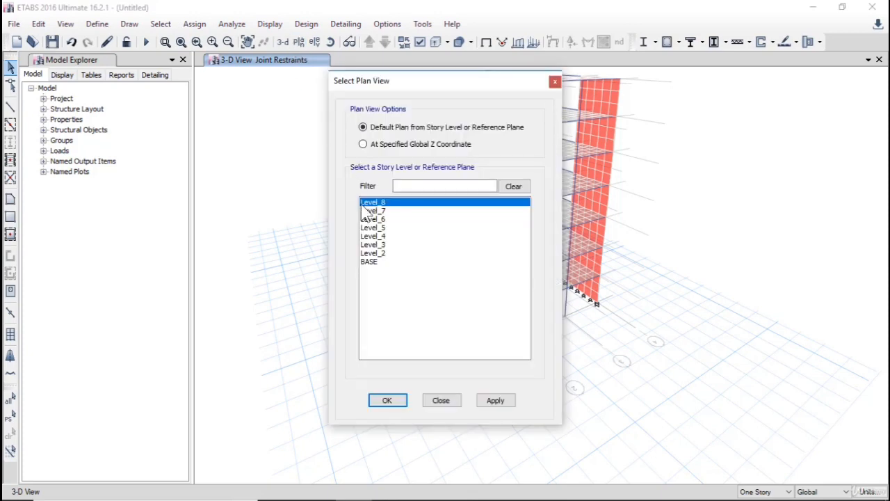
# Show the BASE plan, select its 34 base joints and bring up Joint Restraints assignment
pyautogui.click(387, 401)
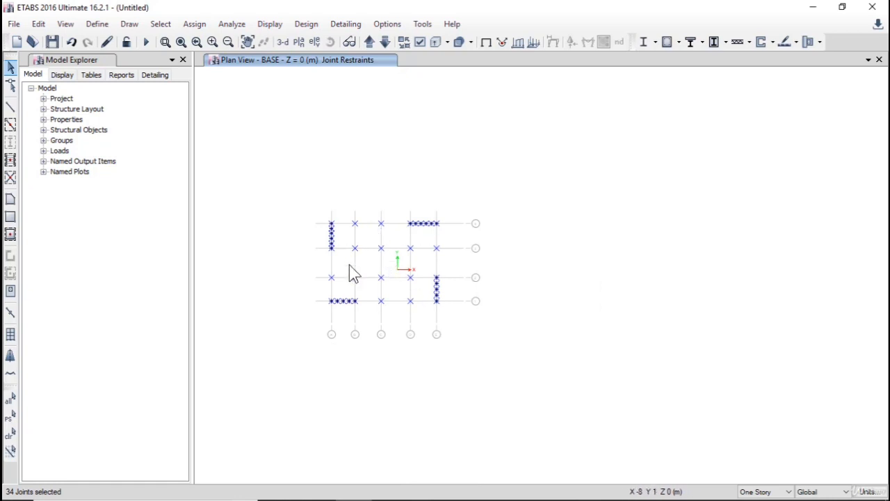
pyautogui.click(195, 23)
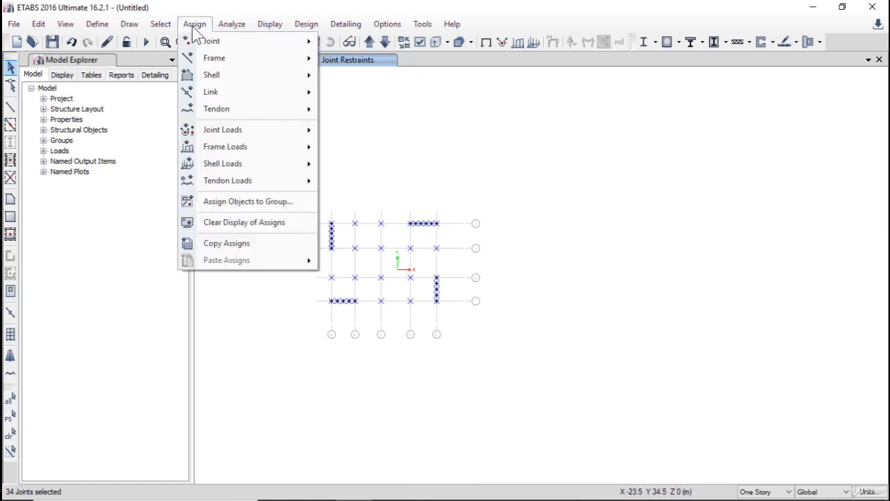
pyautogui.click(306, 24)
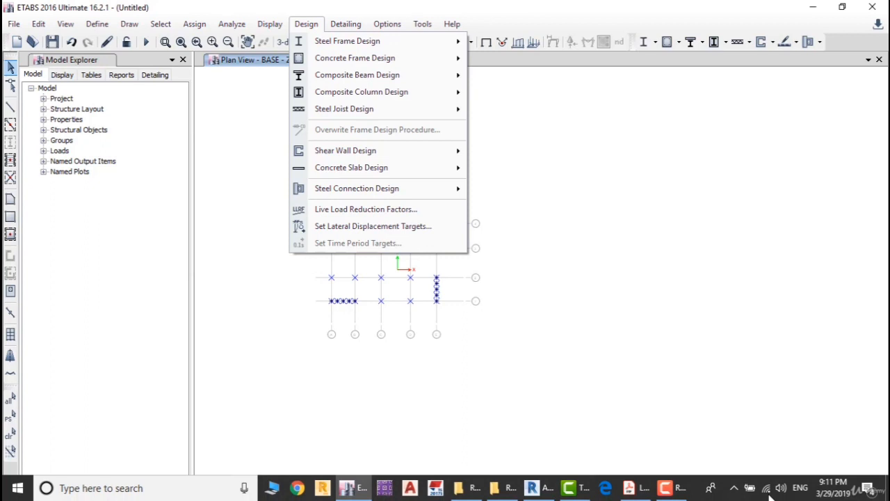
pyautogui.click(195, 23)
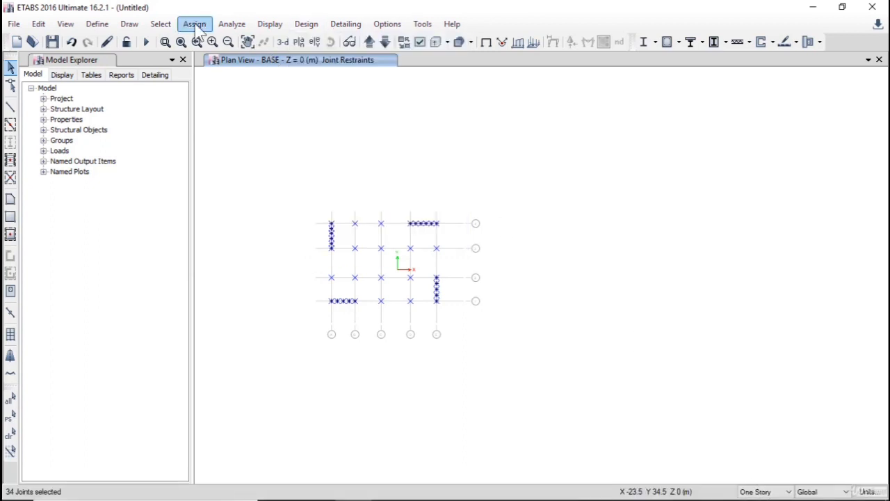
pyautogui.click(195, 24)
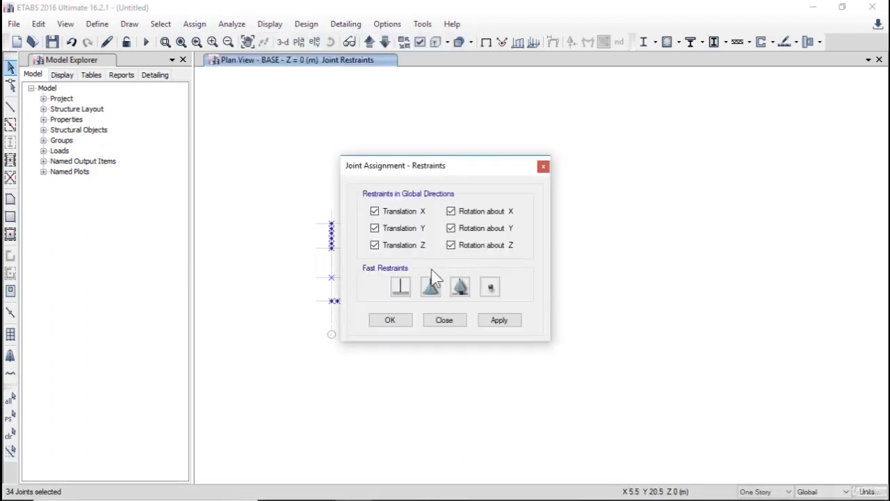